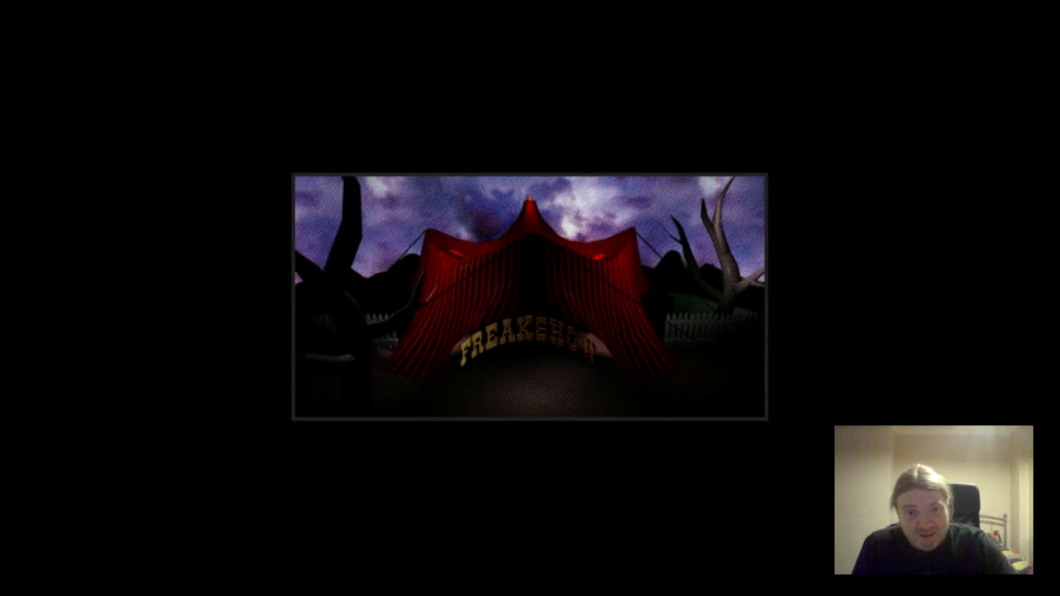
mouse_move(886, 379)
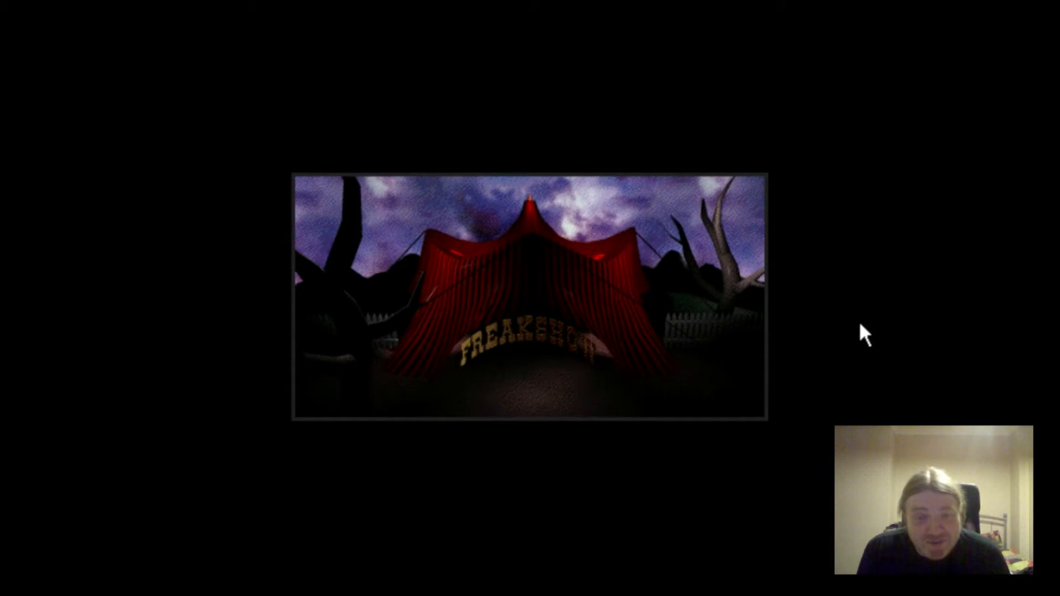
mouse_move(548, 521)
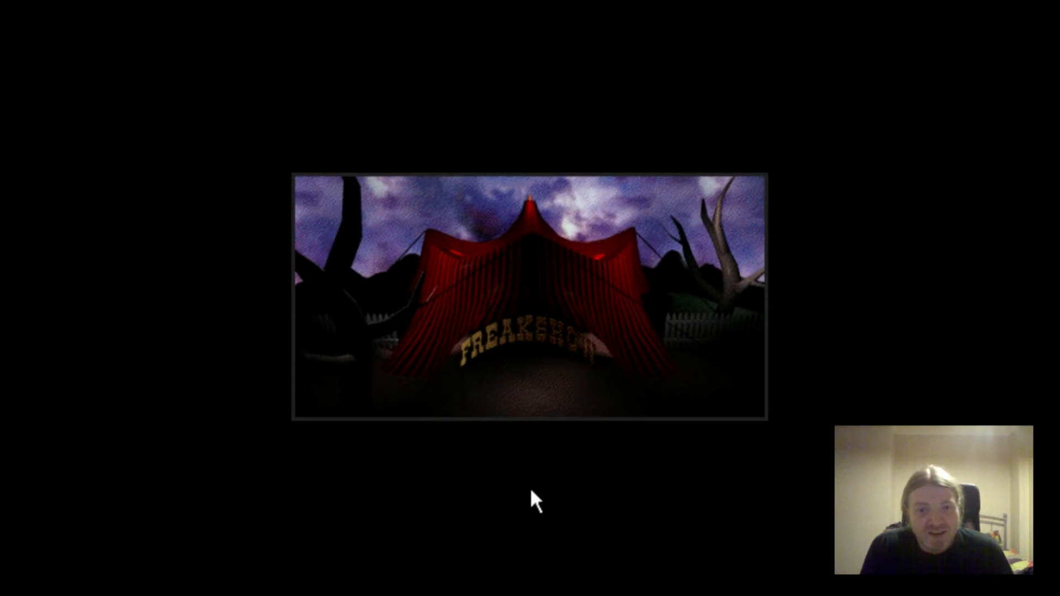
mouse_move(439, 545)
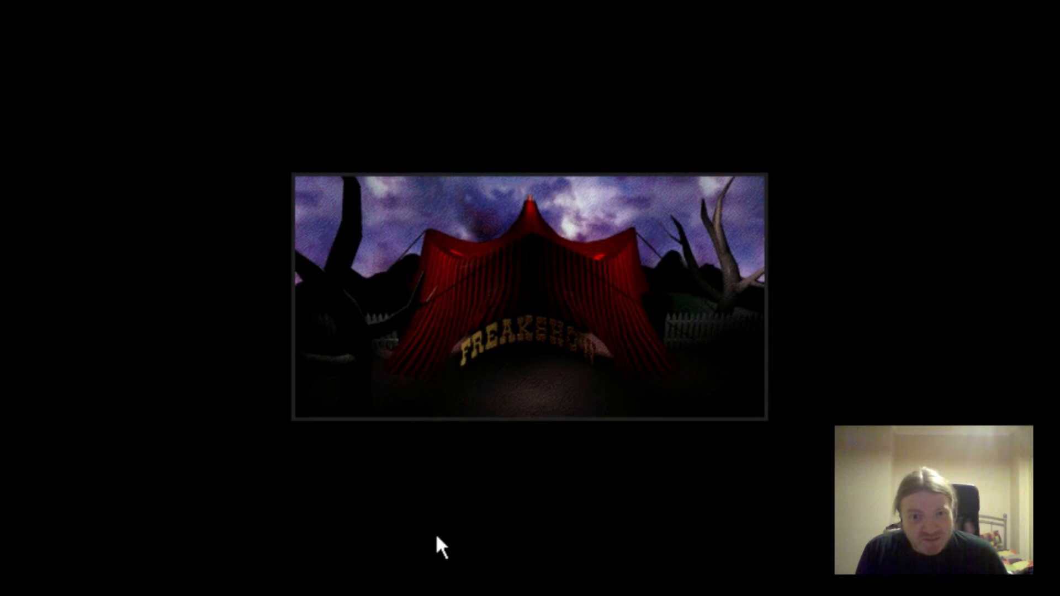
mouse_move(524, 494)
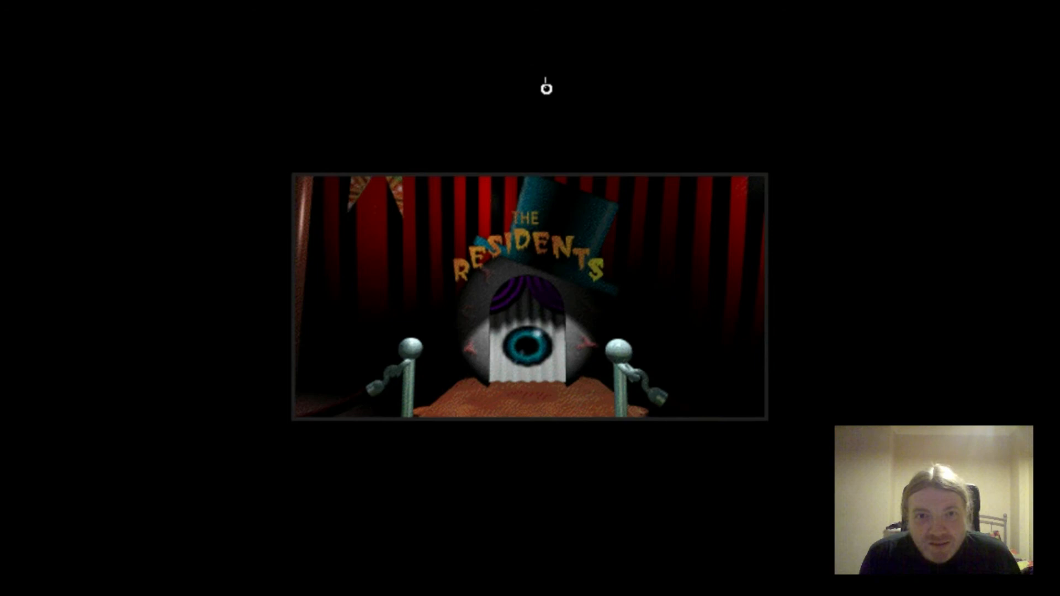
mouse_move(546, 342)
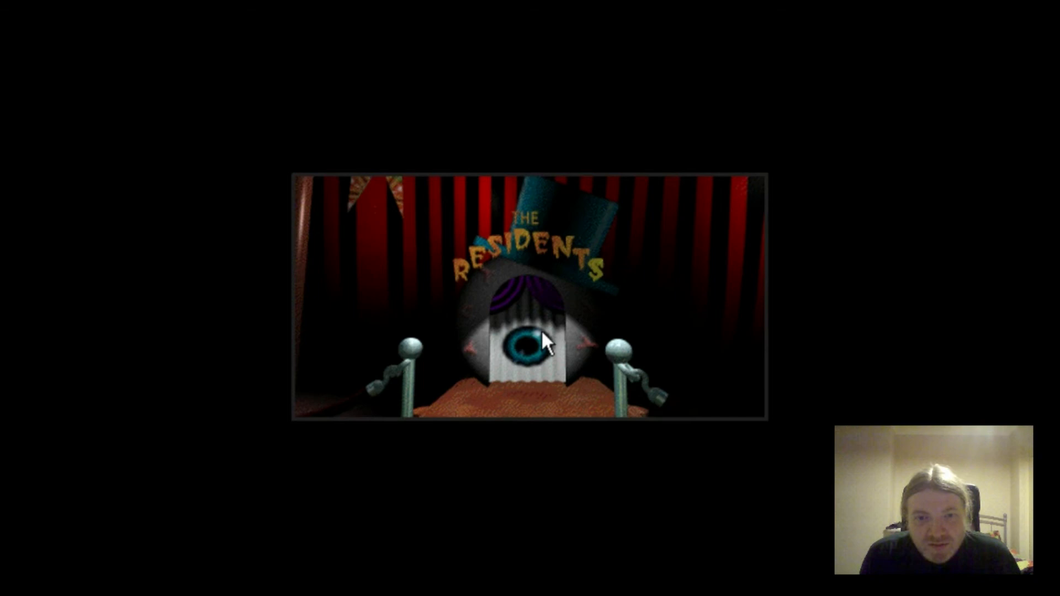
Click the giant eyeball during the Residents stage intro to try skipping ahead.
left_click(535, 341)
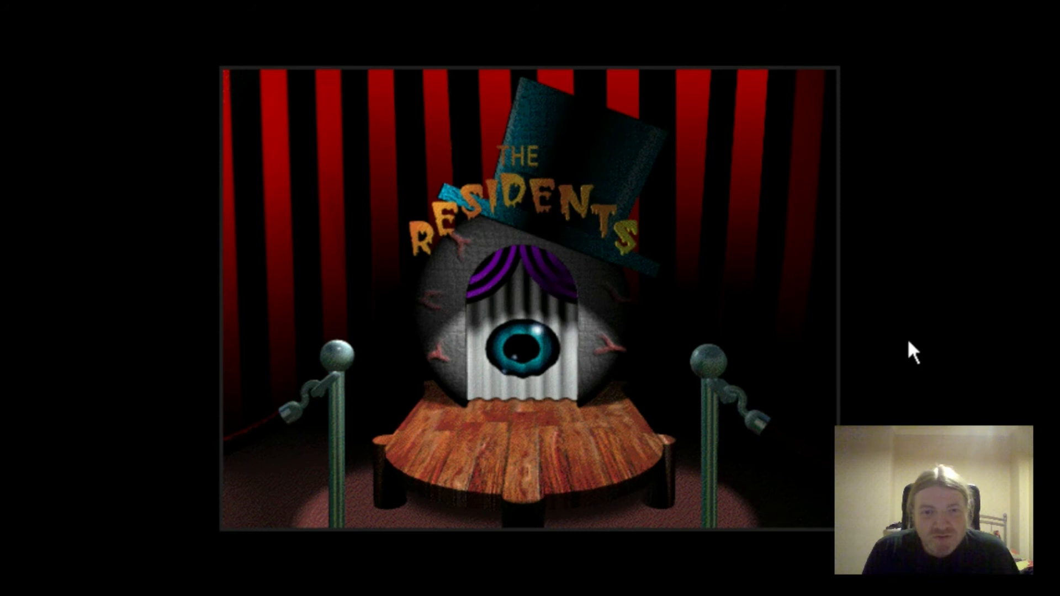
mouse_move(371, 580)
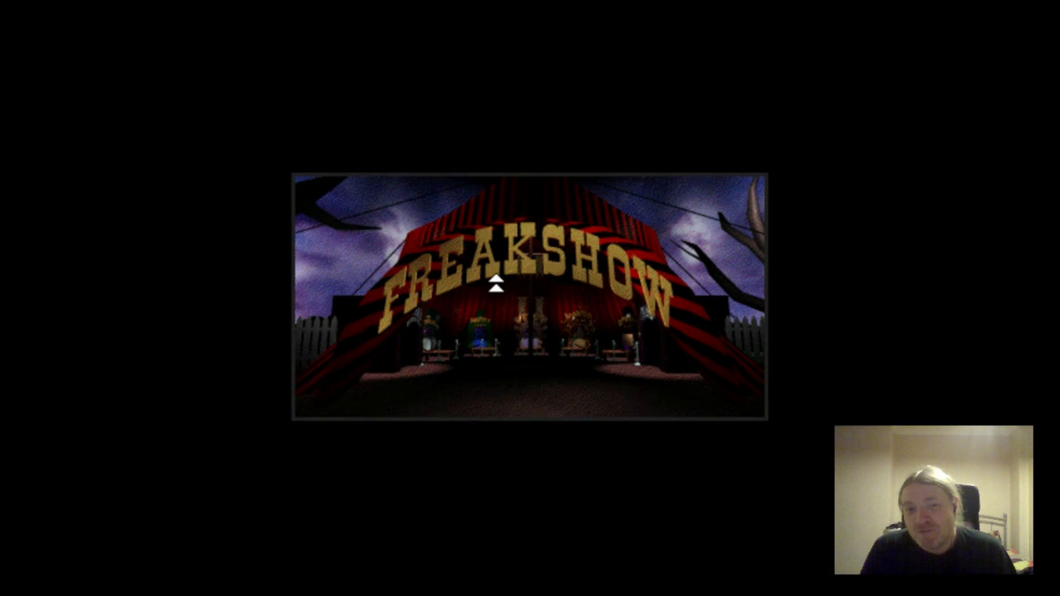
mouse_move(893, 323)
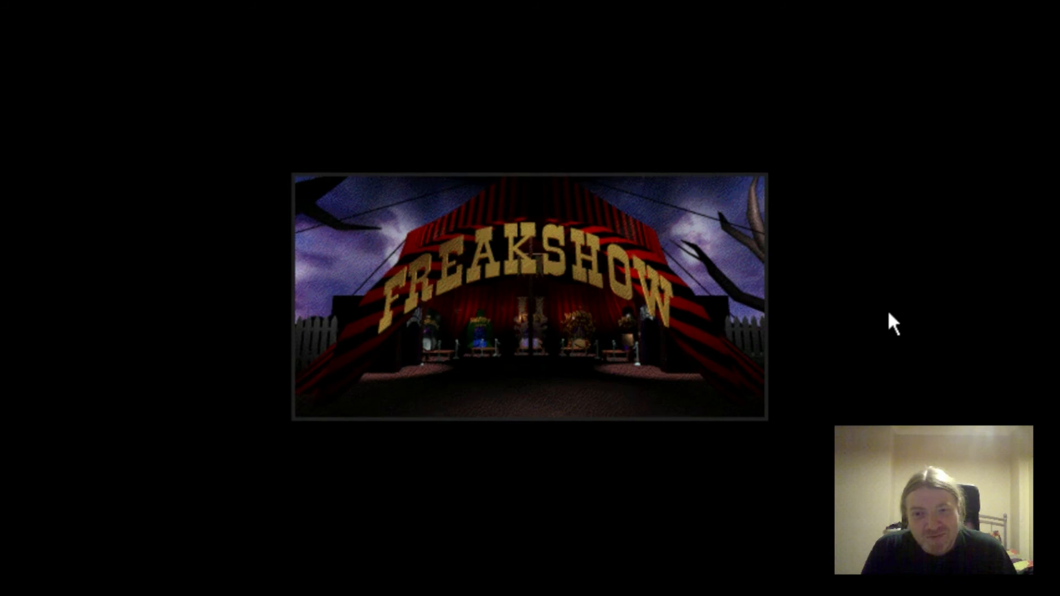
mouse_move(614, 539)
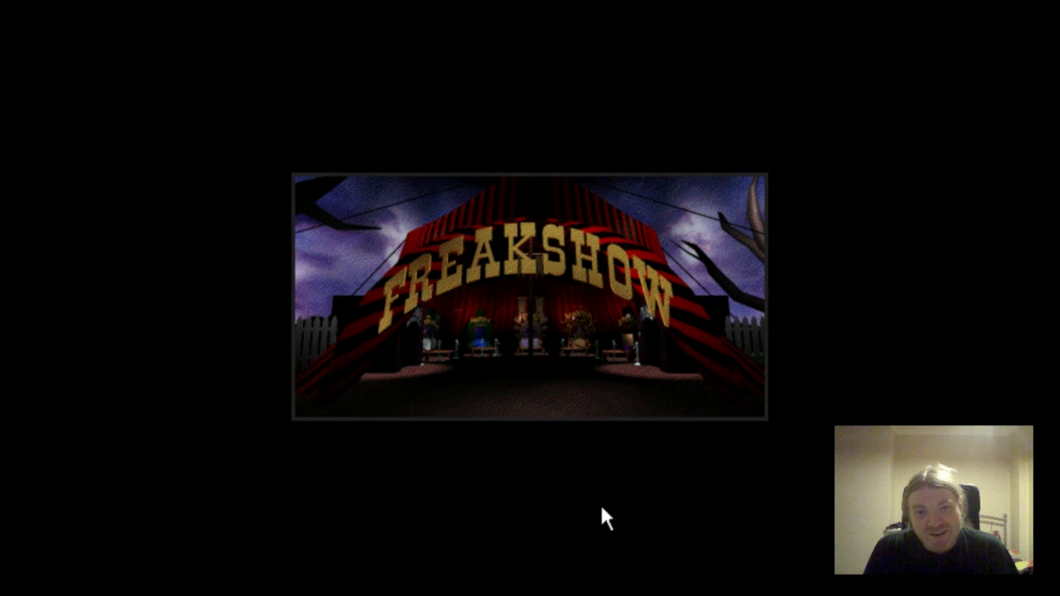
mouse_move(576, 520)
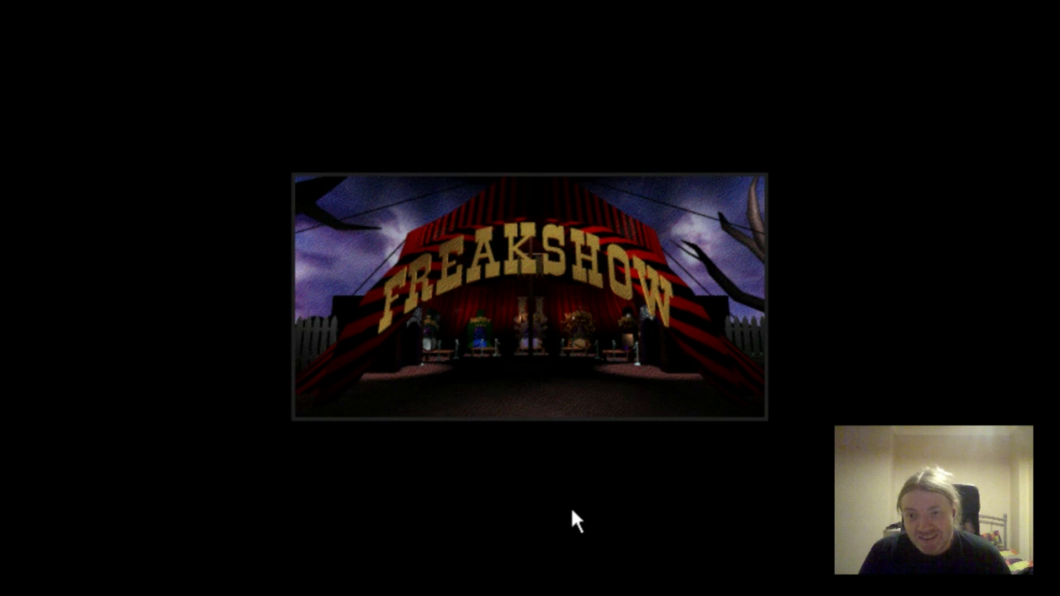
mouse_move(453, 578)
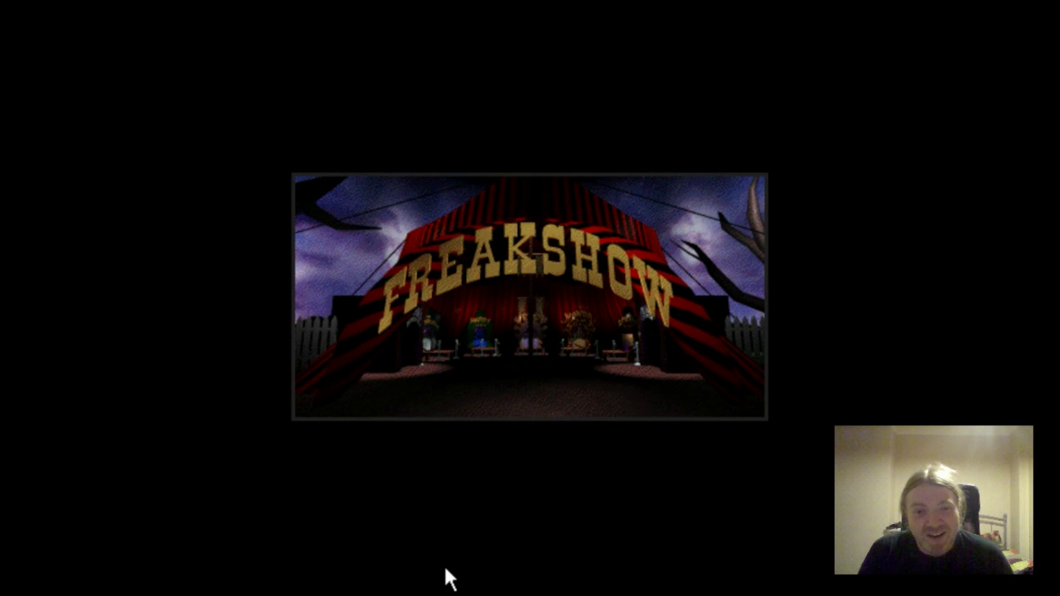
mouse_move(411, 511)
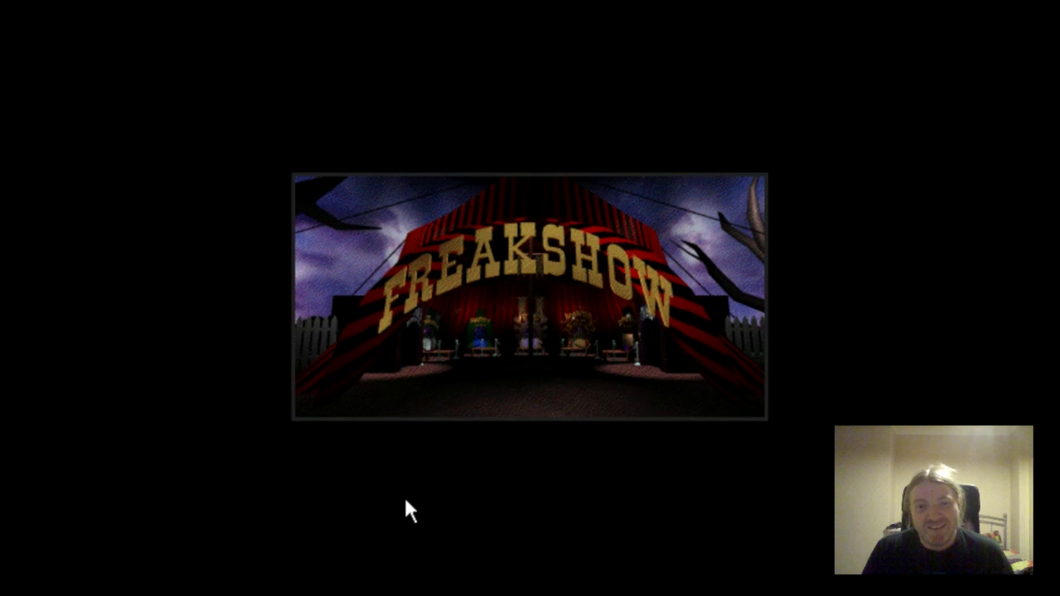
mouse_move(285, 562)
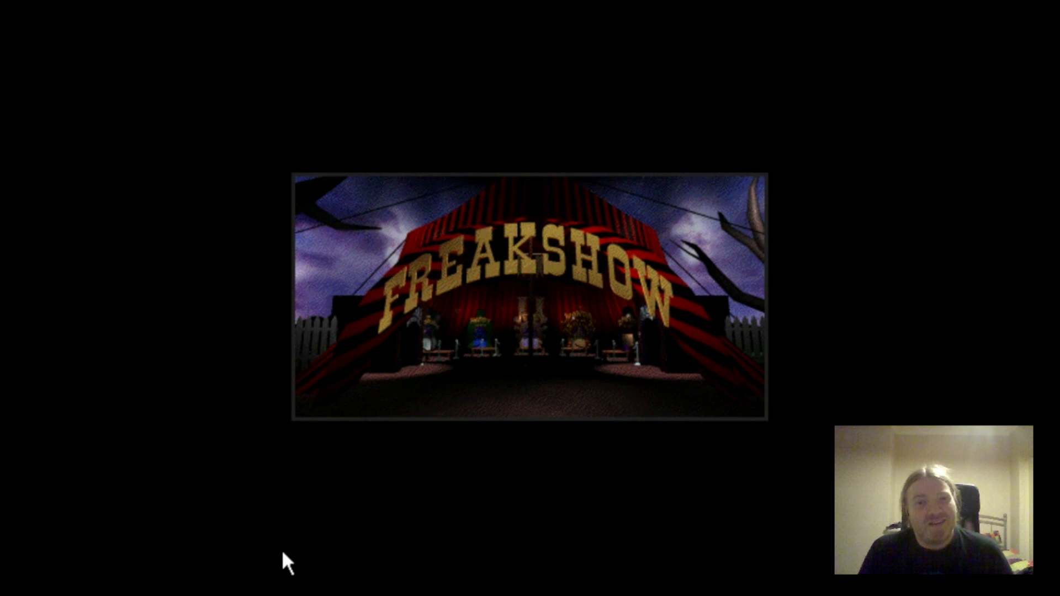